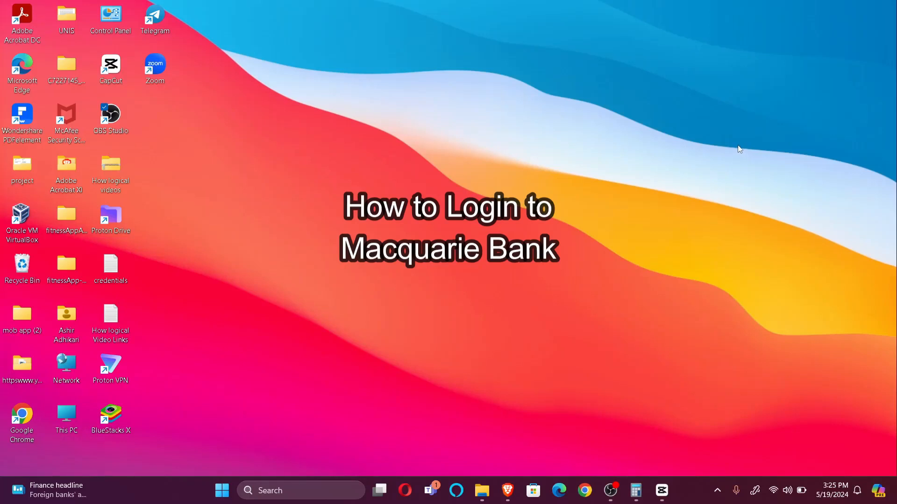
{"action": "mouse_move", "coordinate": [744, 149]}
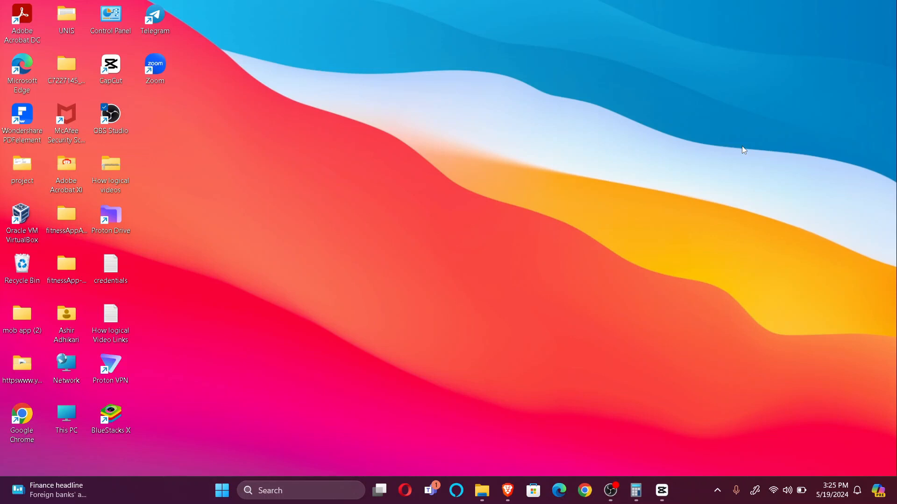
{"action": "mouse_move", "coordinate": [763, 120]}
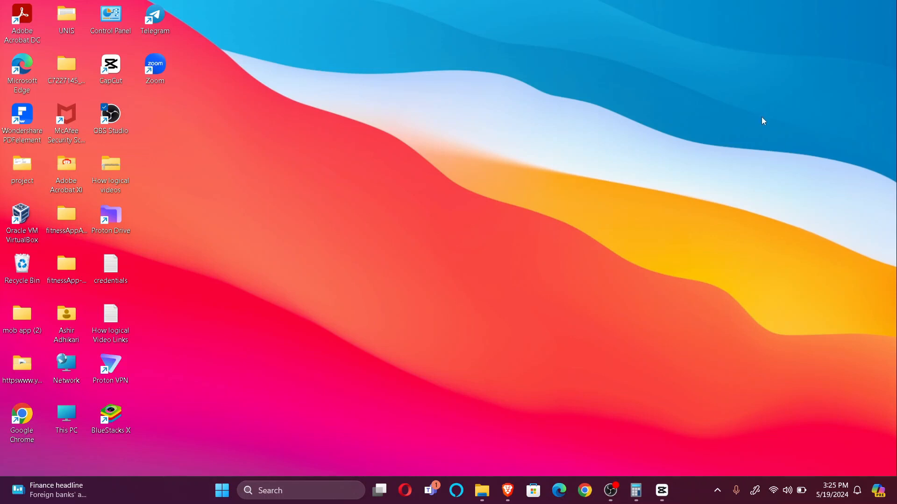
{"action": "mouse_move", "coordinate": [768, 123]}
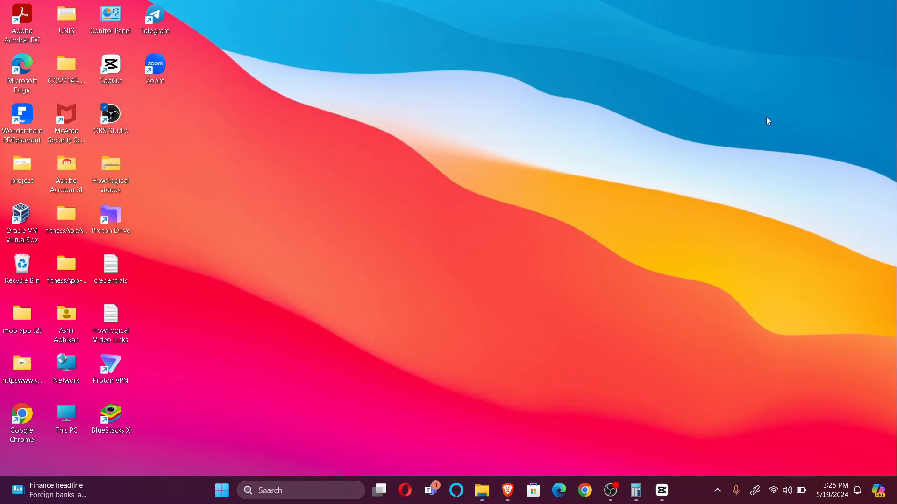
{"action": "mouse_move", "coordinate": [676, 133]}
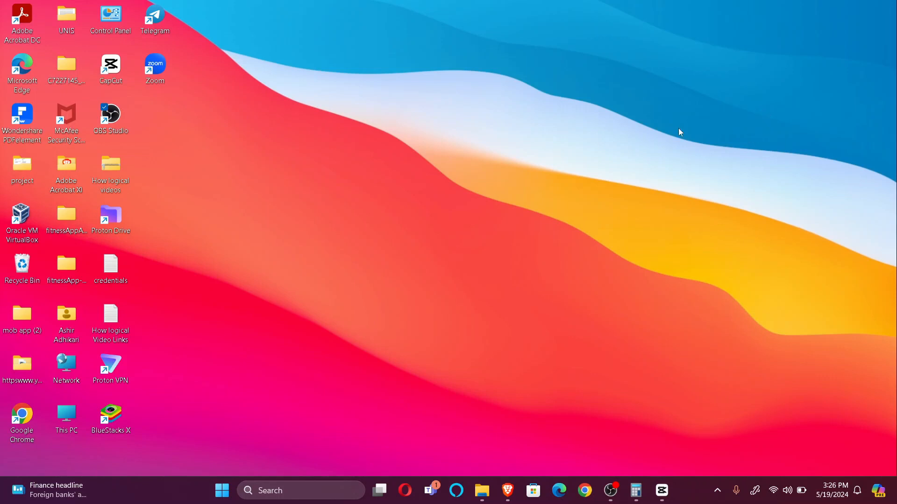
- Search for "macquare bank log in" from a Brave private window
{"action": "left_click", "coordinate": [506, 490]}
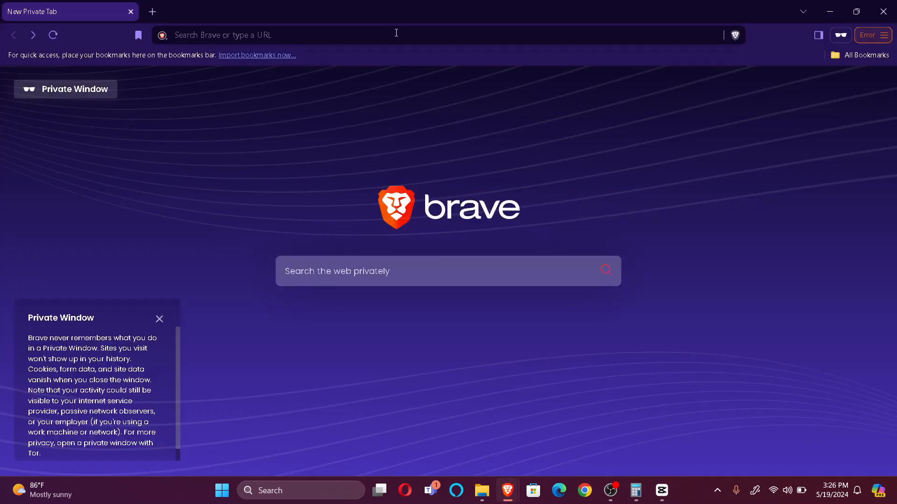
{"action": "type", "text": "macquare bank log in"}
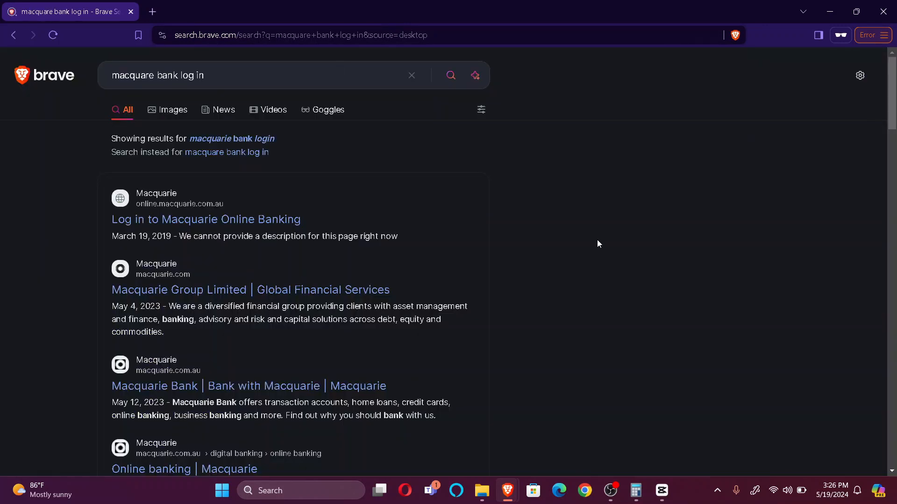
{"action": "mouse_move", "coordinate": [600, 224]}
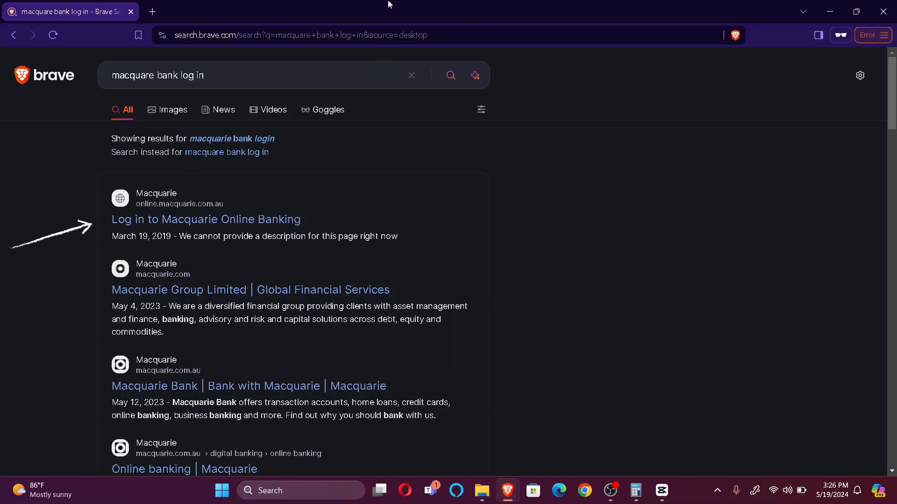
- Load the Macquarie Online Banking login page from the top search result
{"action": "left_click", "coordinate": [205, 220]}
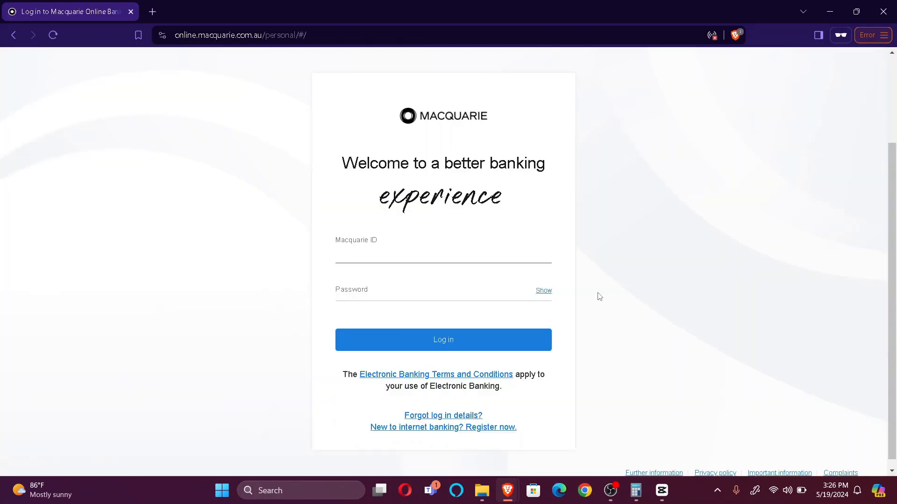
{"action": "mouse_move", "coordinate": [602, 295]}
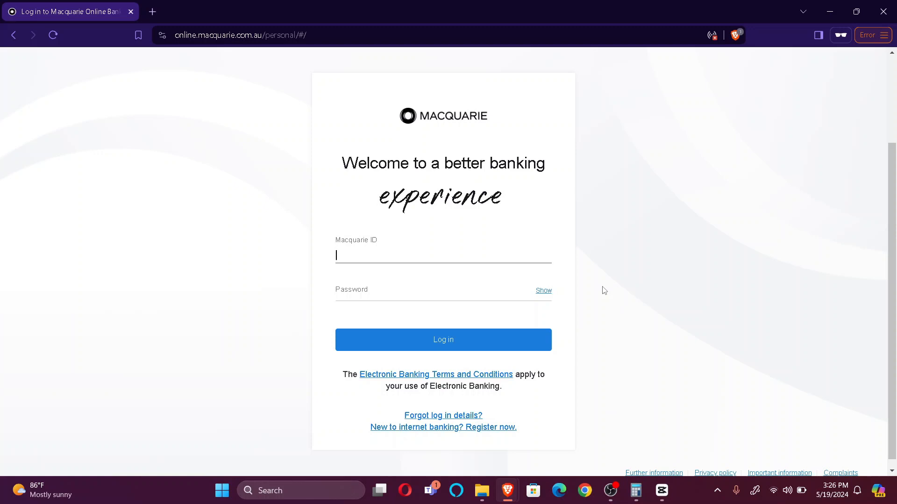
{"action": "mouse_move", "coordinate": [519, 425]}
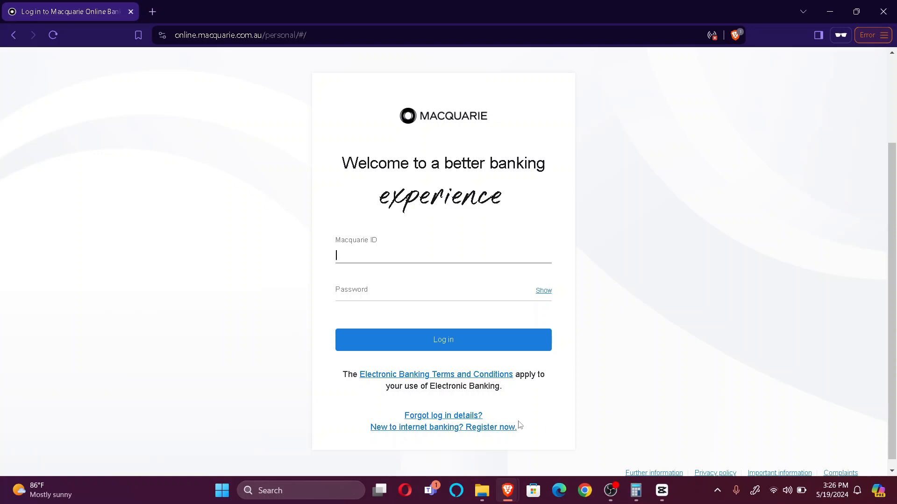
{"action": "mouse_move", "coordinate": [743, 374]}
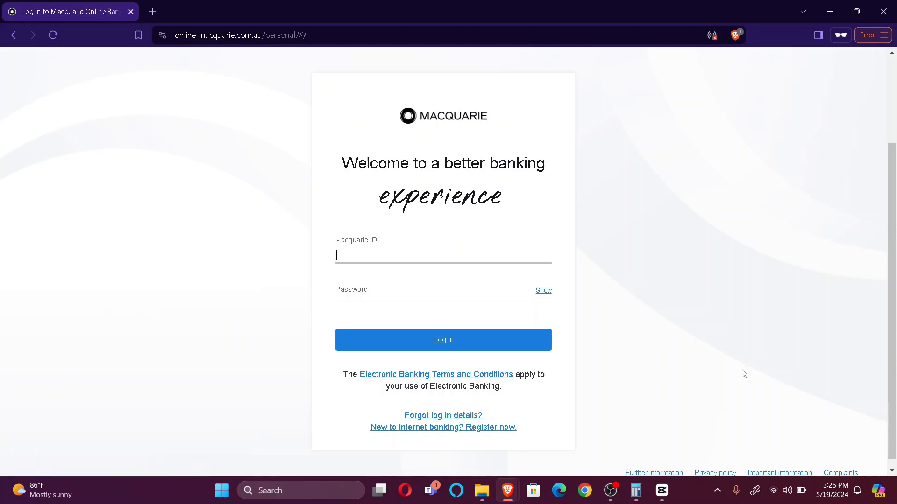
{"action": "mouse_move", "coordinate": [504, 346]}
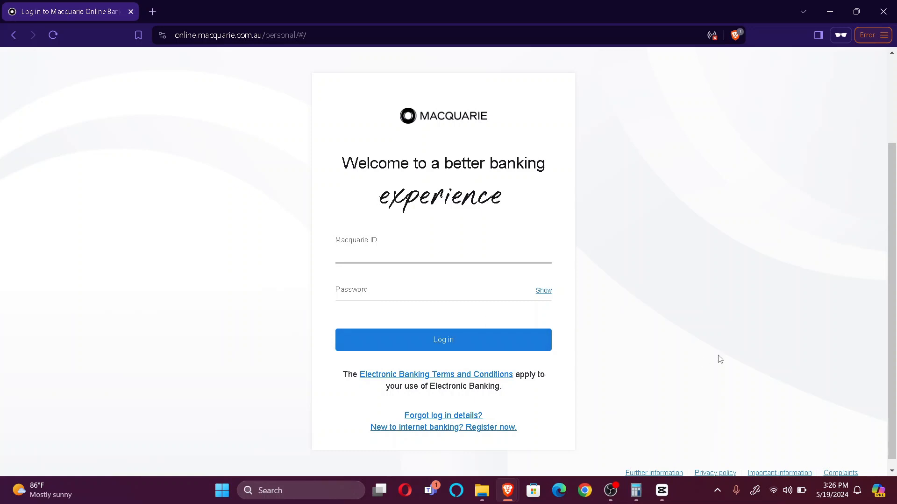
{"action": "mouse_move", "coordinate": [715, 356]}
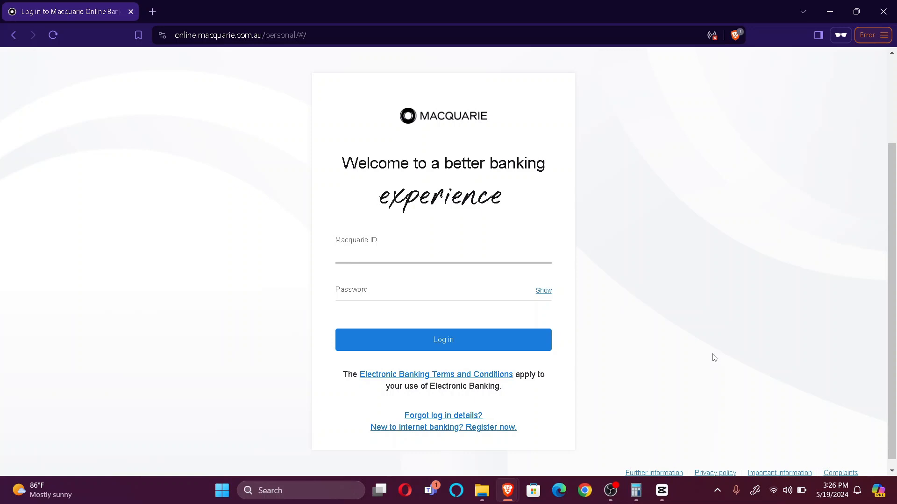